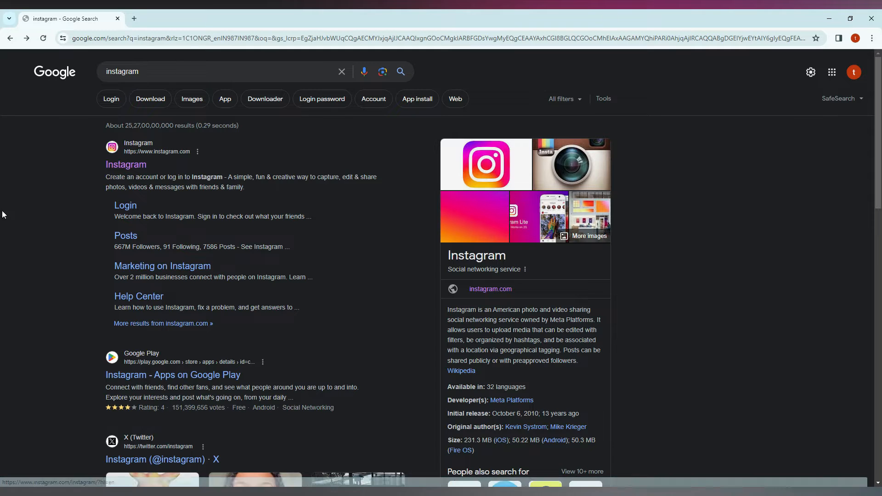
# Open the top 'Instagram' Google result to reach the profile page with two posts.
pyautogui.click(126, 165)
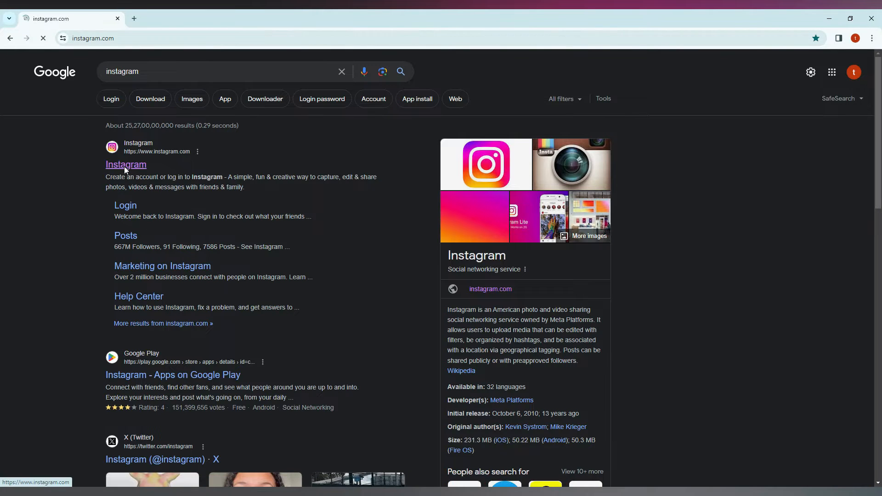
pyautogui.click(125, 165)
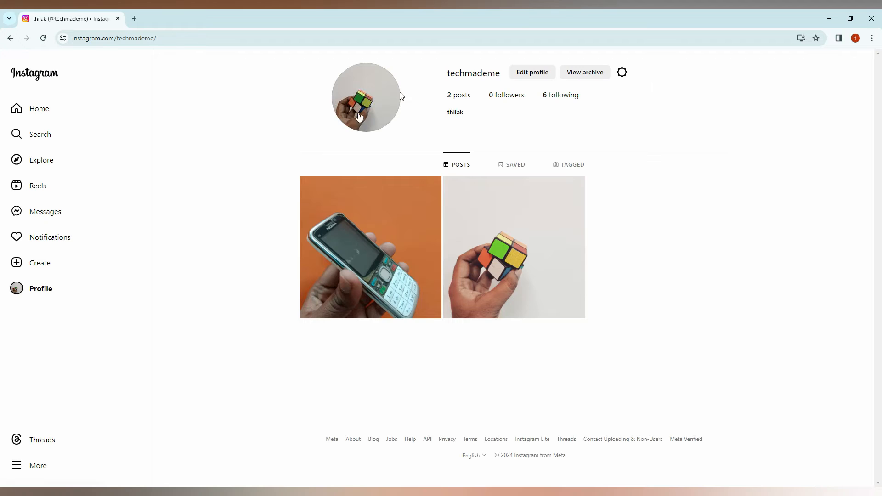
pyautogui.moveTo(502, 114)
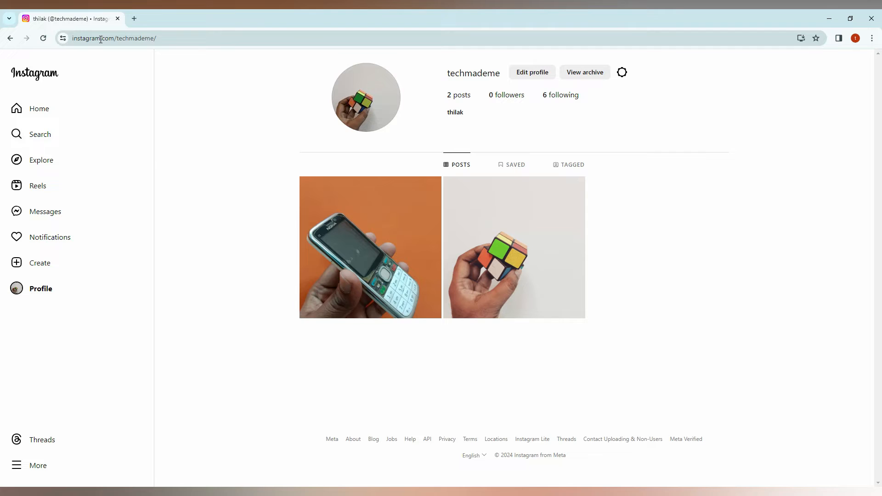
# Copy the techmademe profile's full web address from the address bar.
pyautogui.click(113, 37)
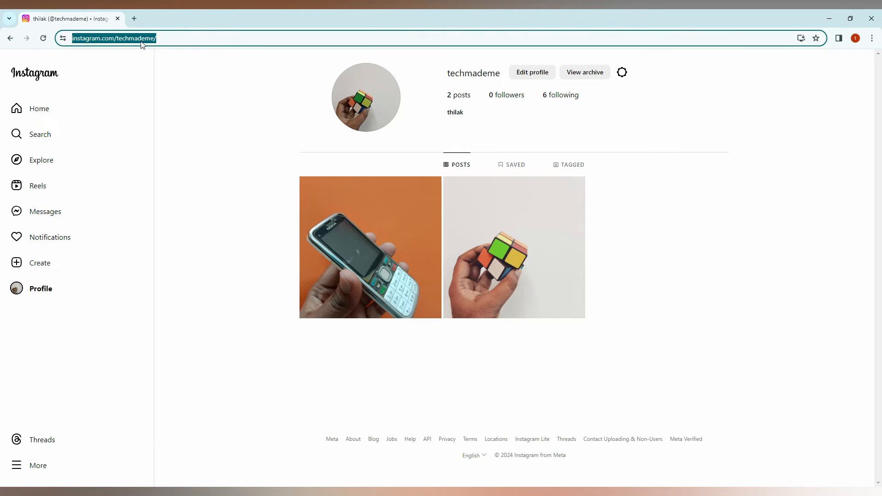
pyautogui.rightClick(112, 38)
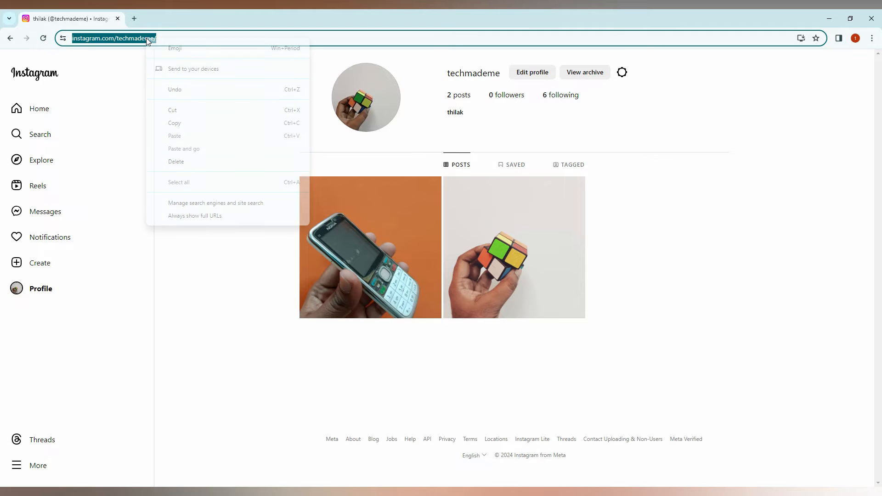
pyautogui.click(181, 127)
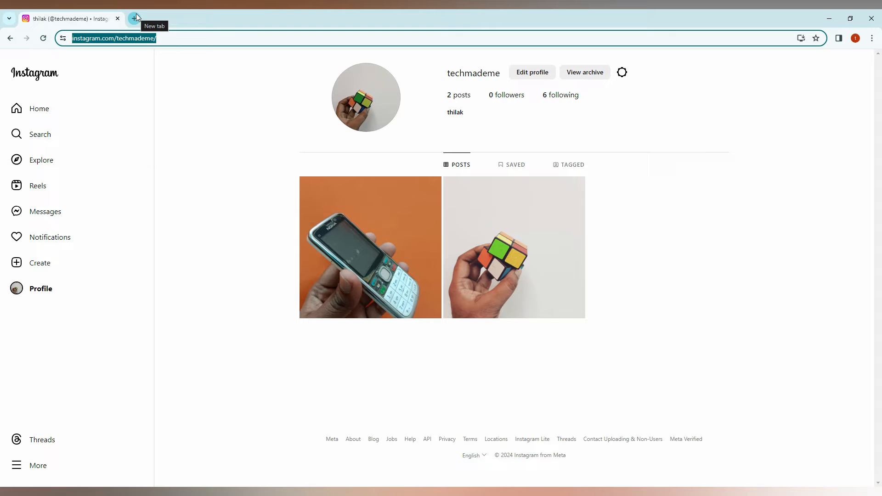
# Open a new tab and bring up the paste option for the copied profile address.
pyautogui.click(135, 18)
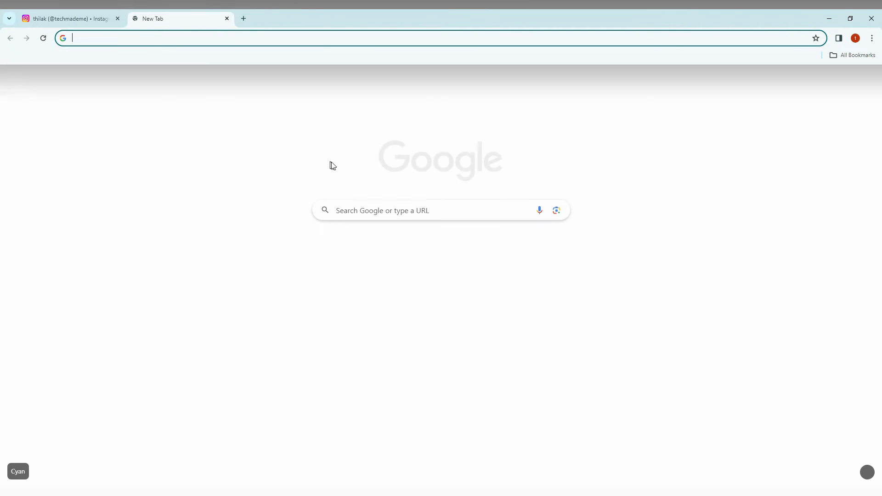
pyautogui.rightClick(383, 210)
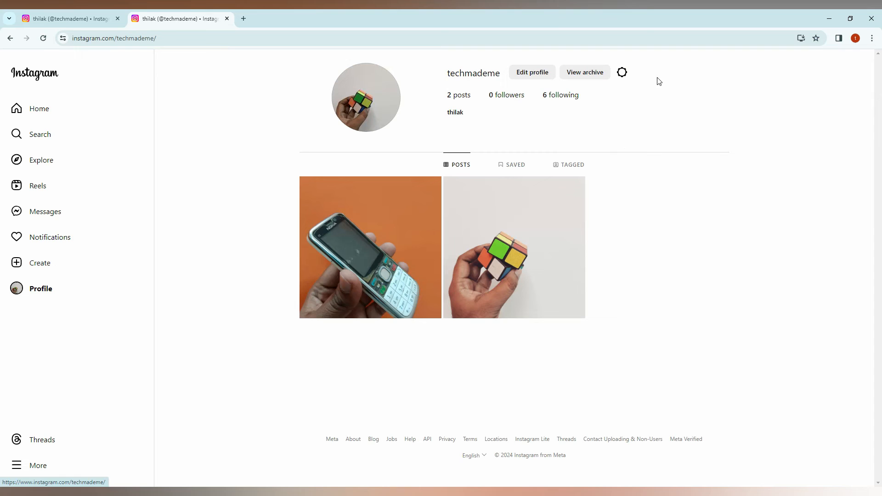
pyautogui.click(115, 37)
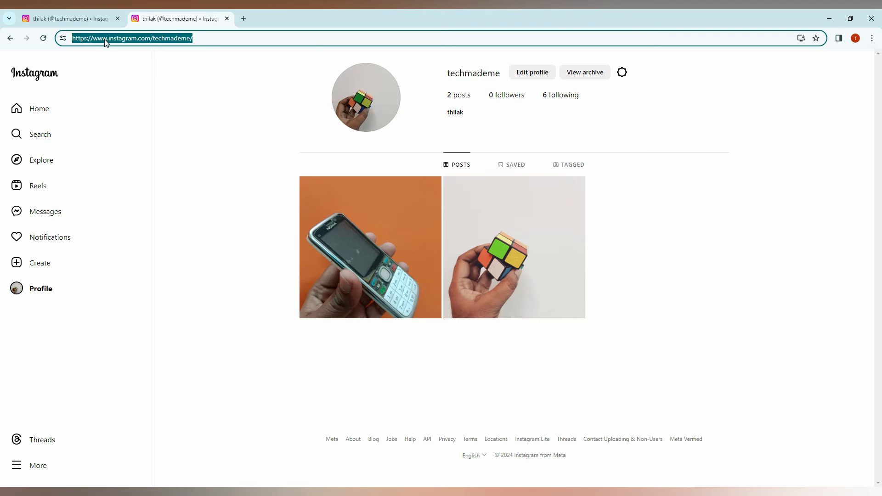
pyautogui.moveTo(125, 123)
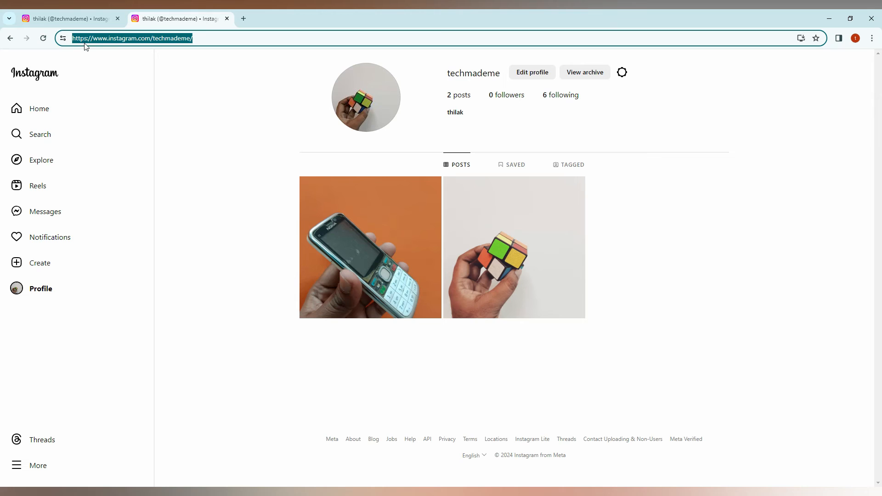
pyautogui.moveTo(130, 47)
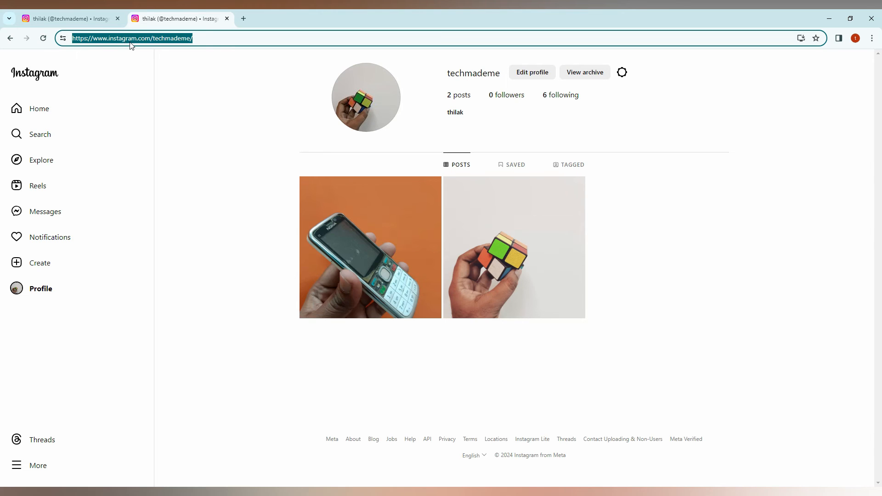